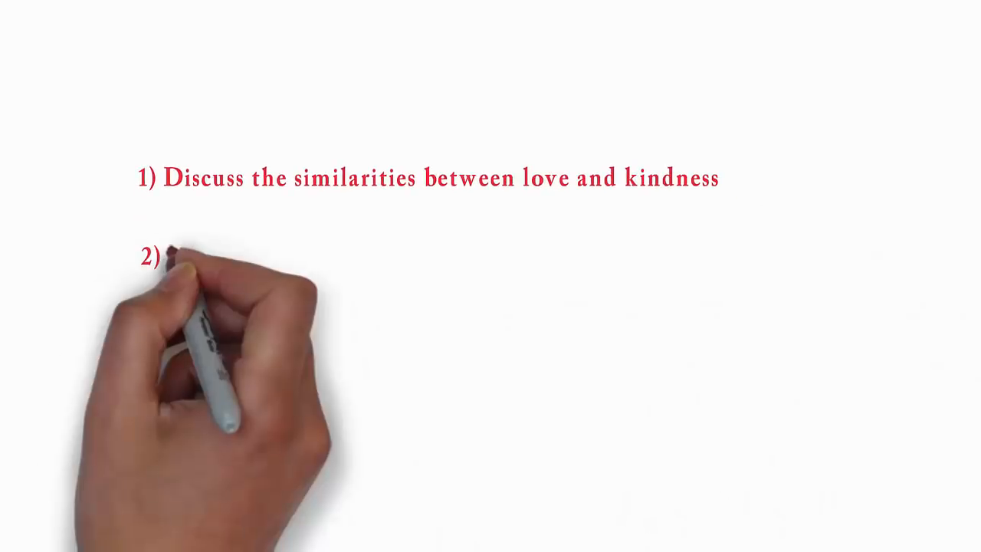
type("Why did Mrs Dollar decide to st")
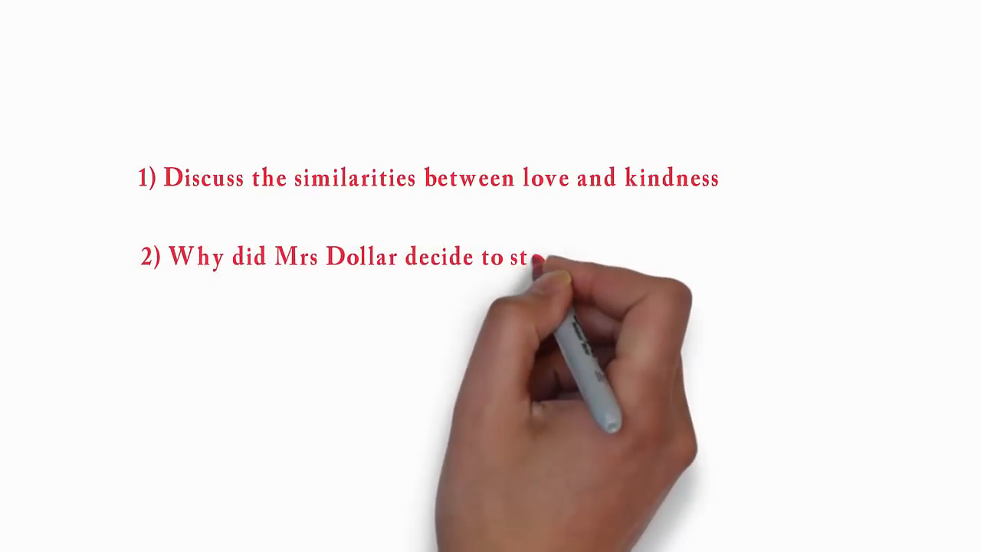